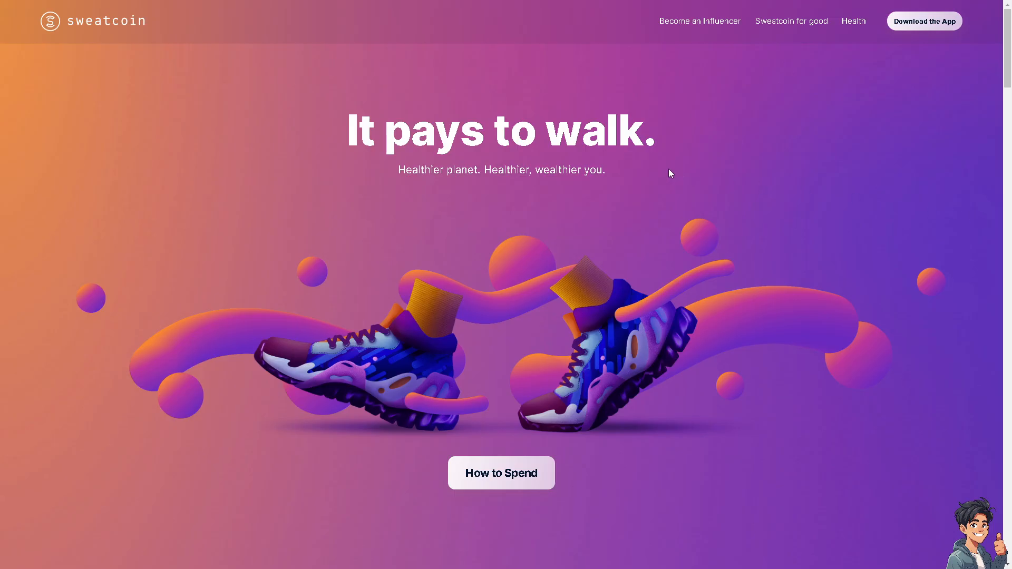
pyautogui.moveTo(925, 21)
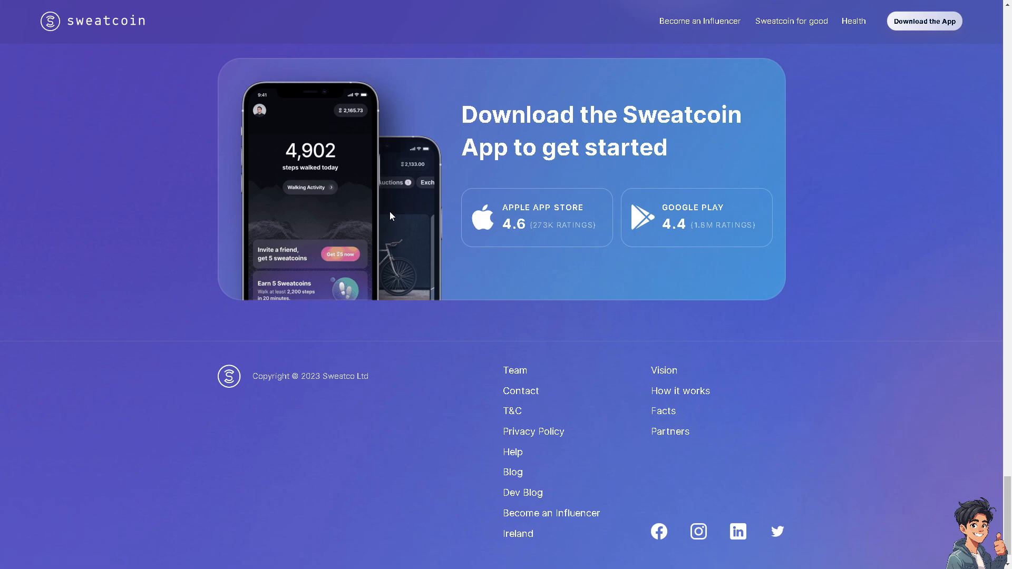
pyautogui.moveTo(538, 282)
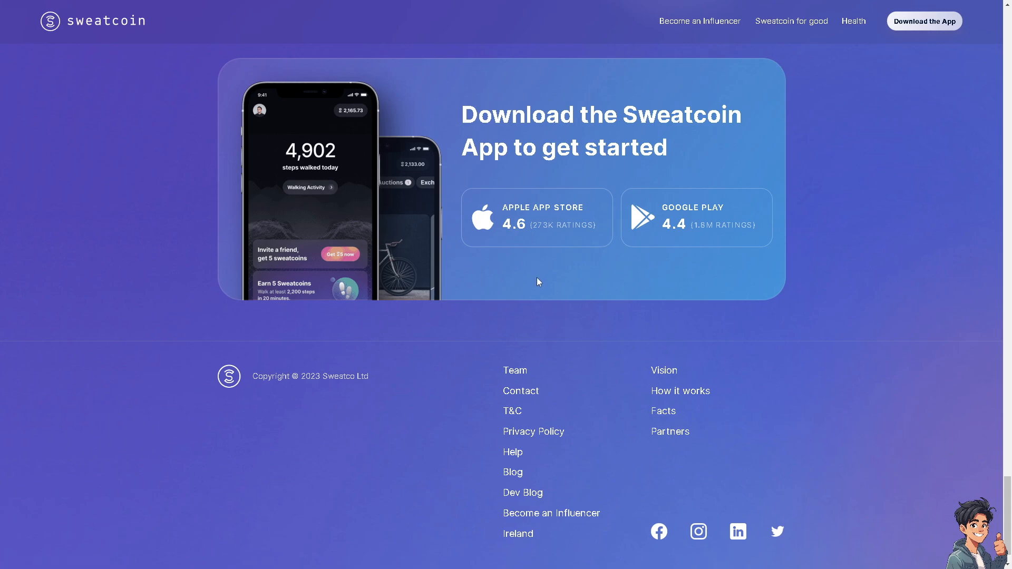
pyautogui.moveTo(539, 284)
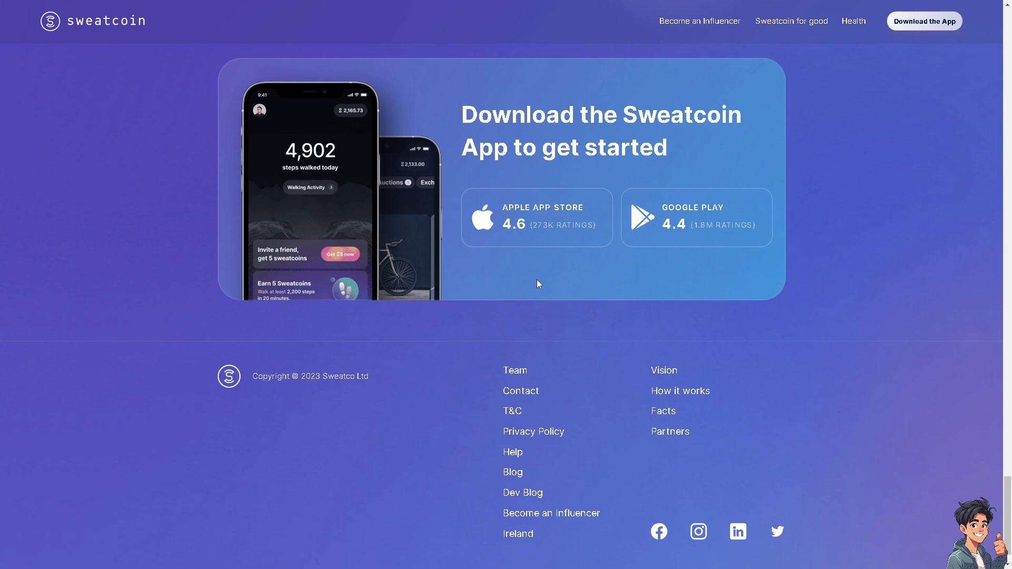
pyautogui.moveTo(530, 262)
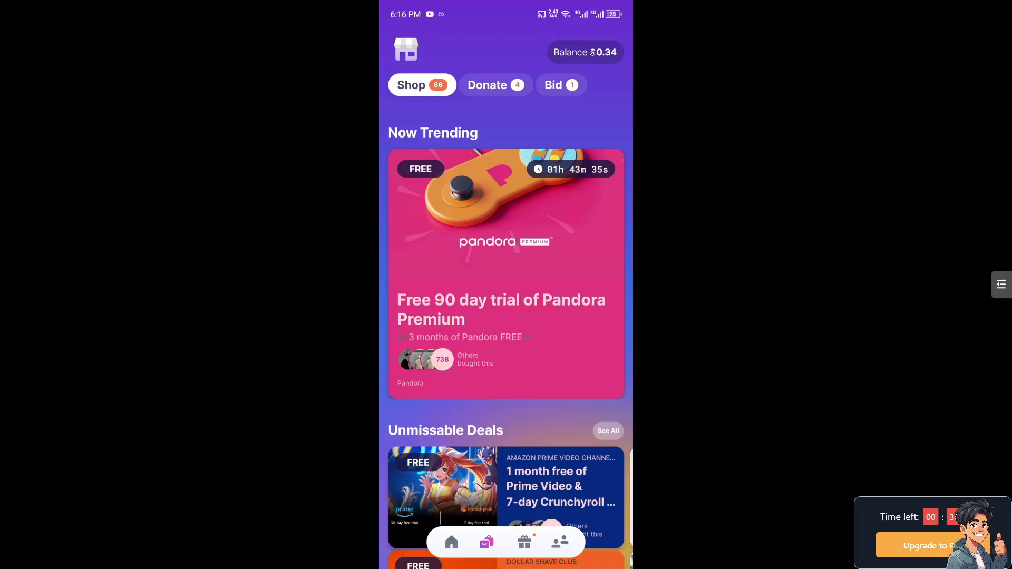
# Scroll the shop from Now Trending through Unmissable Deals and Sweatcoin Essentials to USA Specials
pyautogui.scroll(-3)
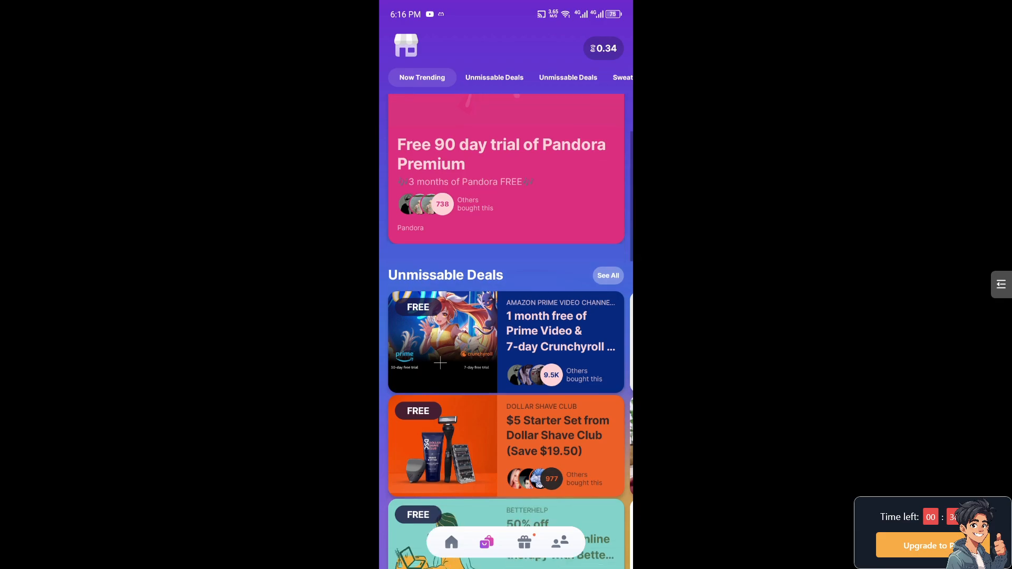
pyautogui.scroll(-3)
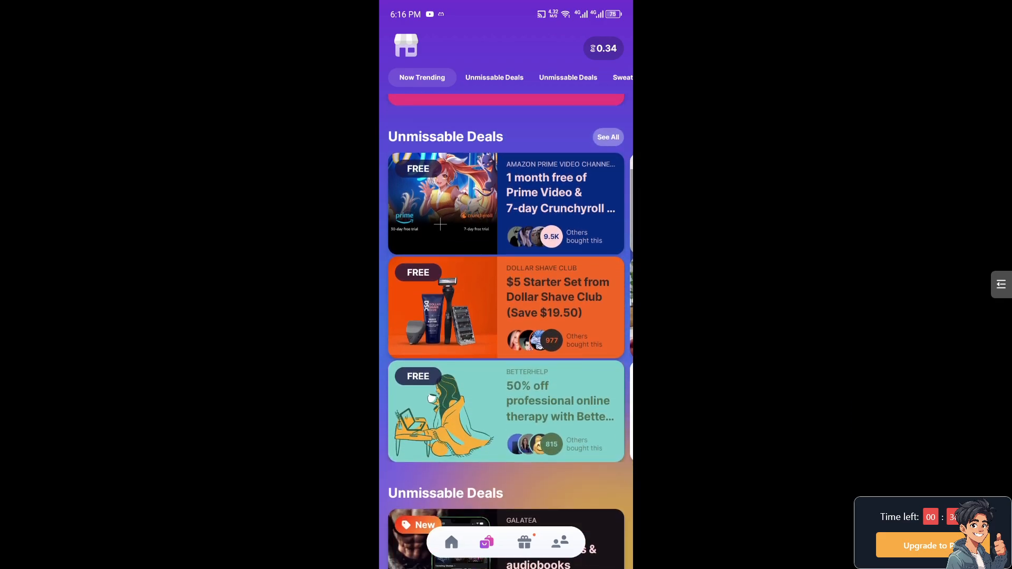
pyautogui.scroll(-3)
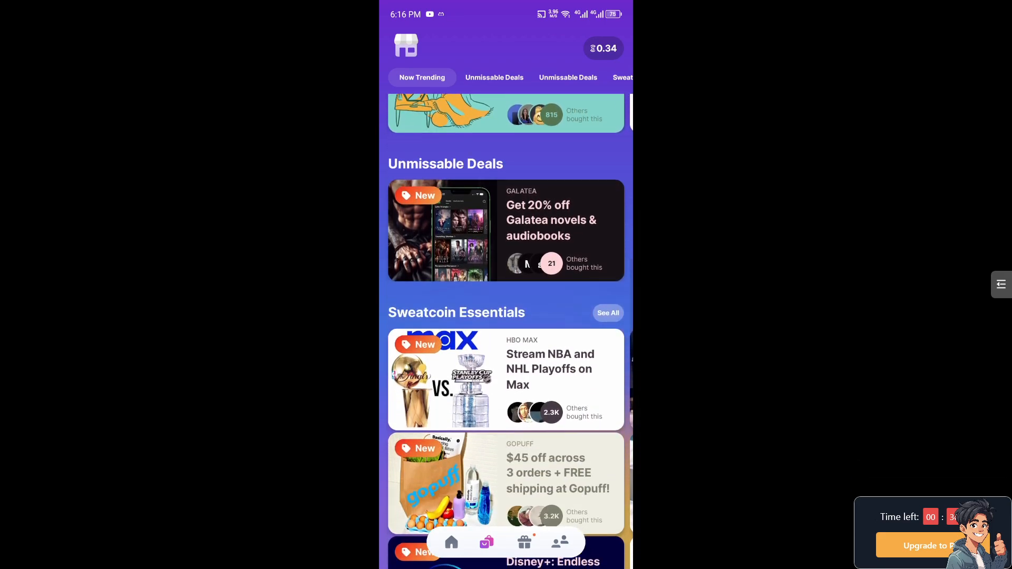
pyautogui.scroll(-3)
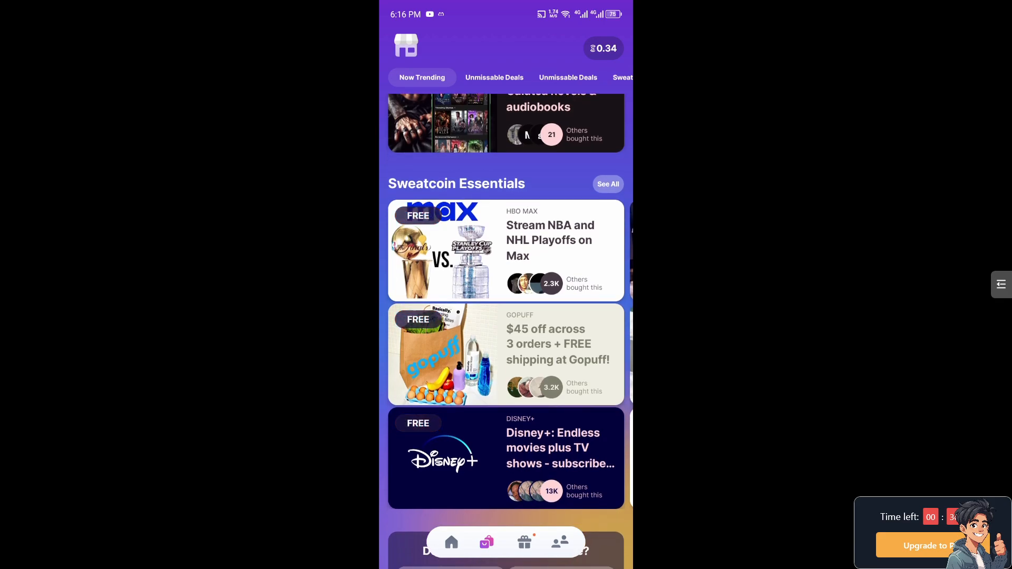
pyautogui.scroll(-3)
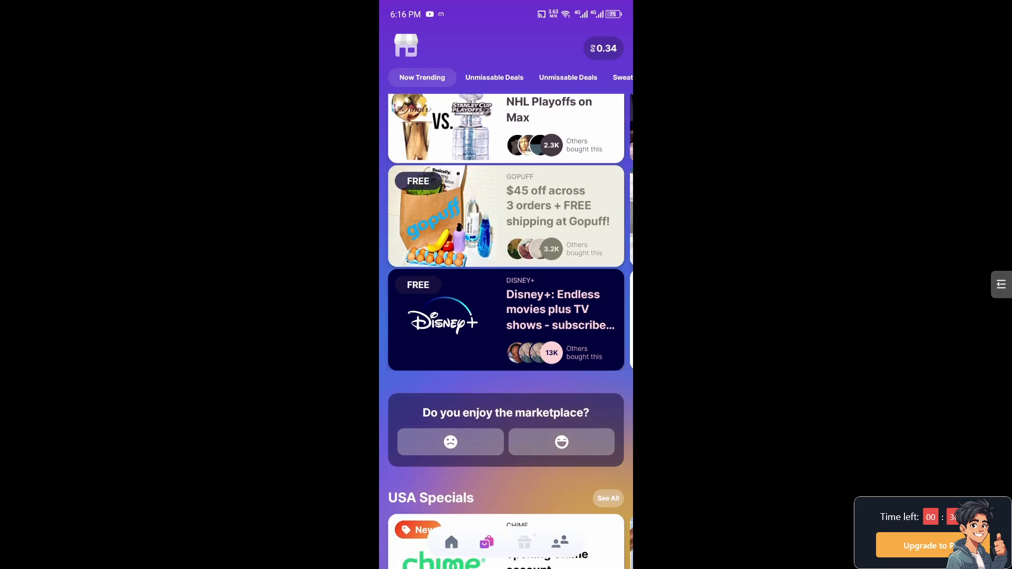
# View the Daily Scratch Card rewards page and scroll its contents
pyautogui.click(523, 542)
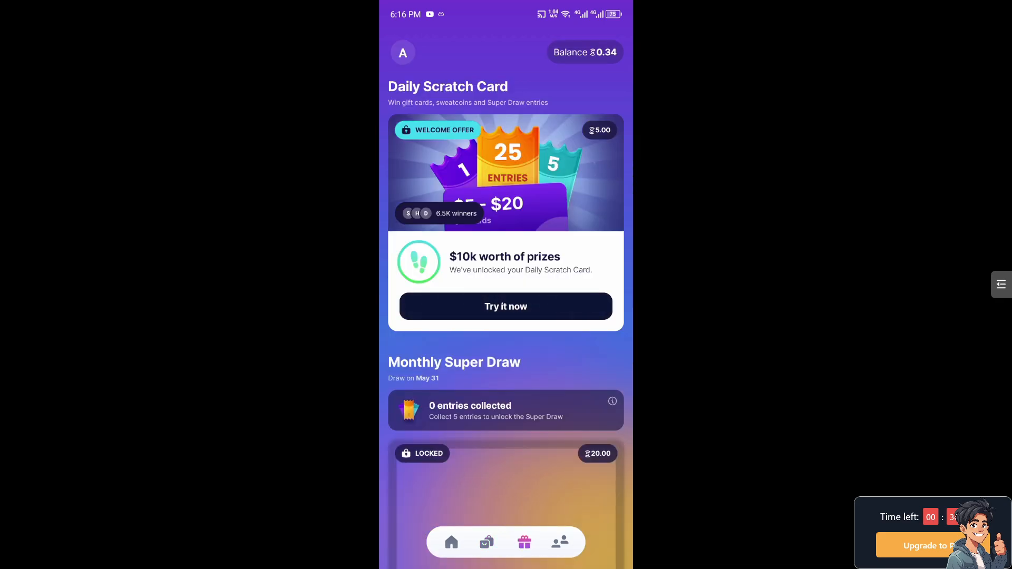
pyautogui.scroll(-3)
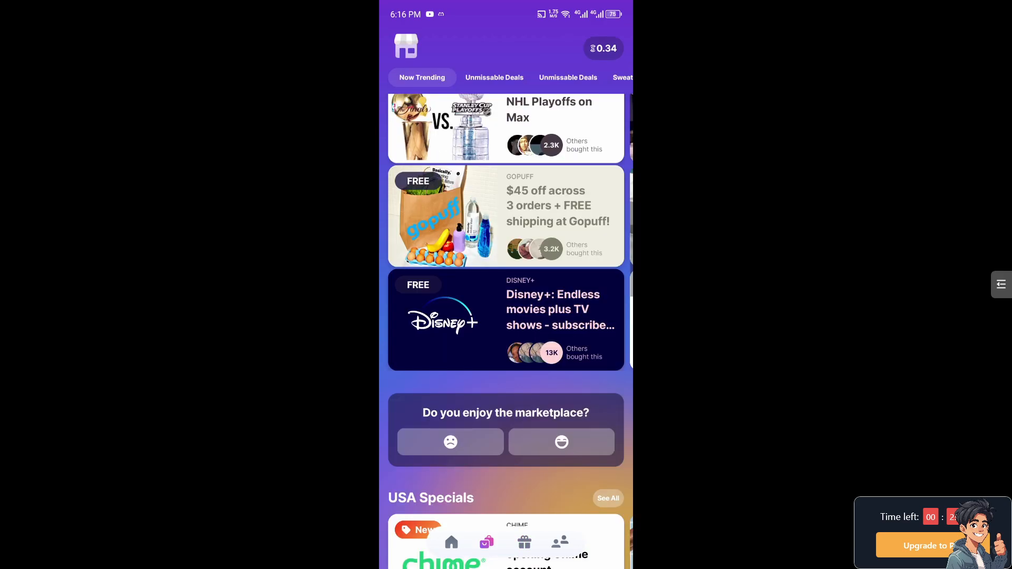
# Scroll the shop past Partner Ads to the Physical Products section with the Arctic Box offer
pyautogui.scroll(-3)
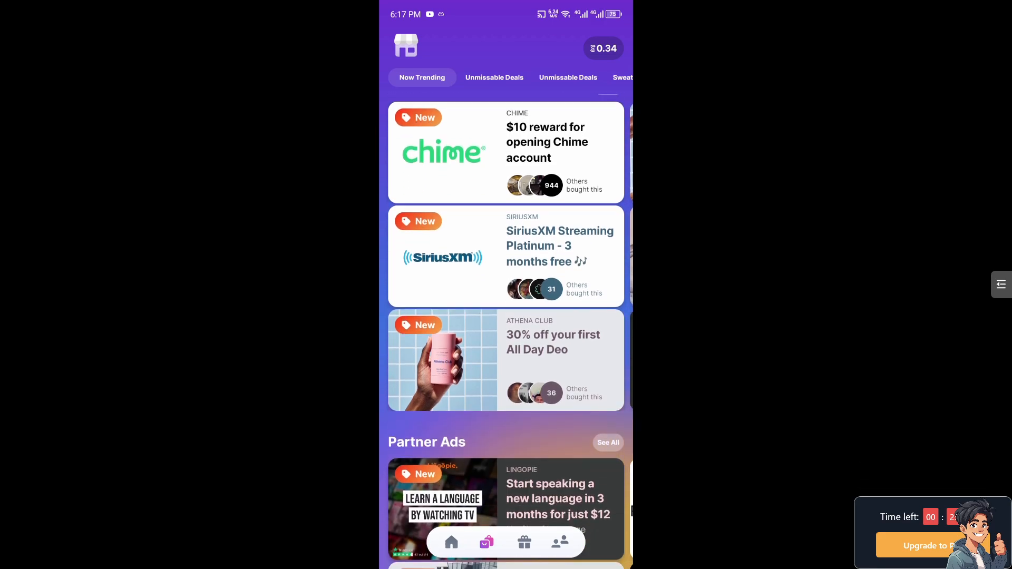
pyautogui.scroll(-3)
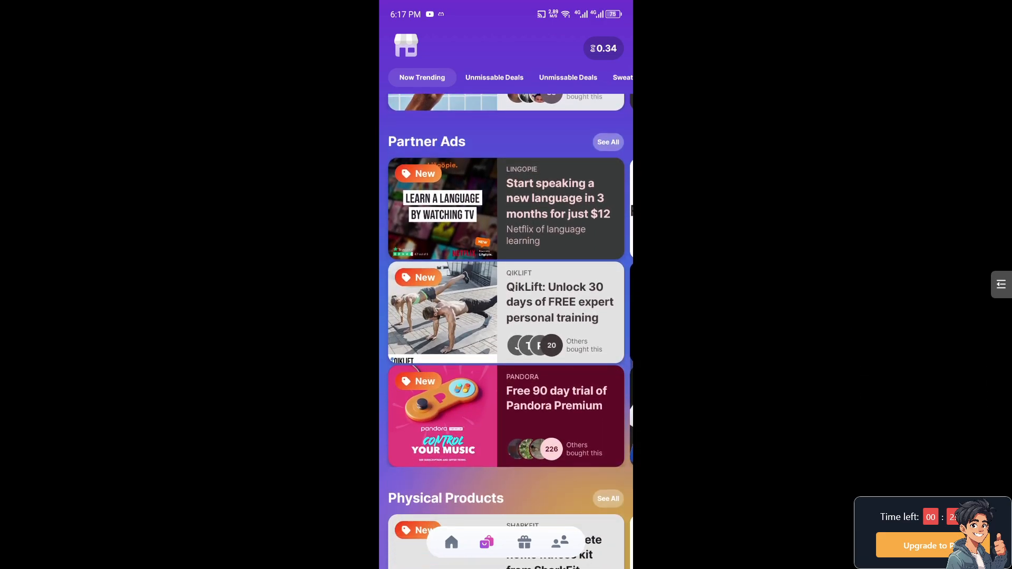
pyautogui.scroll(-3)
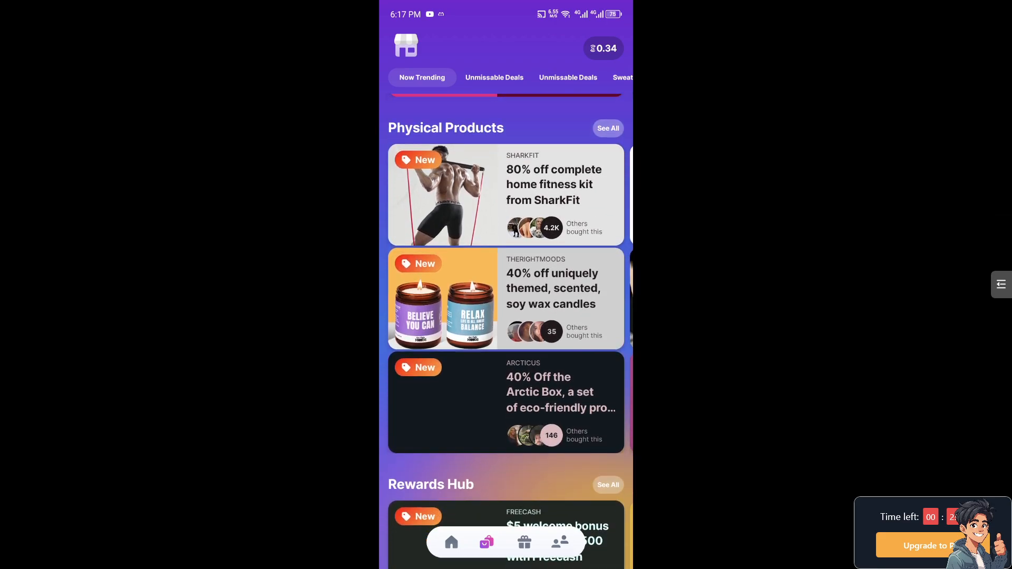
pyautogui.scroll(-3)
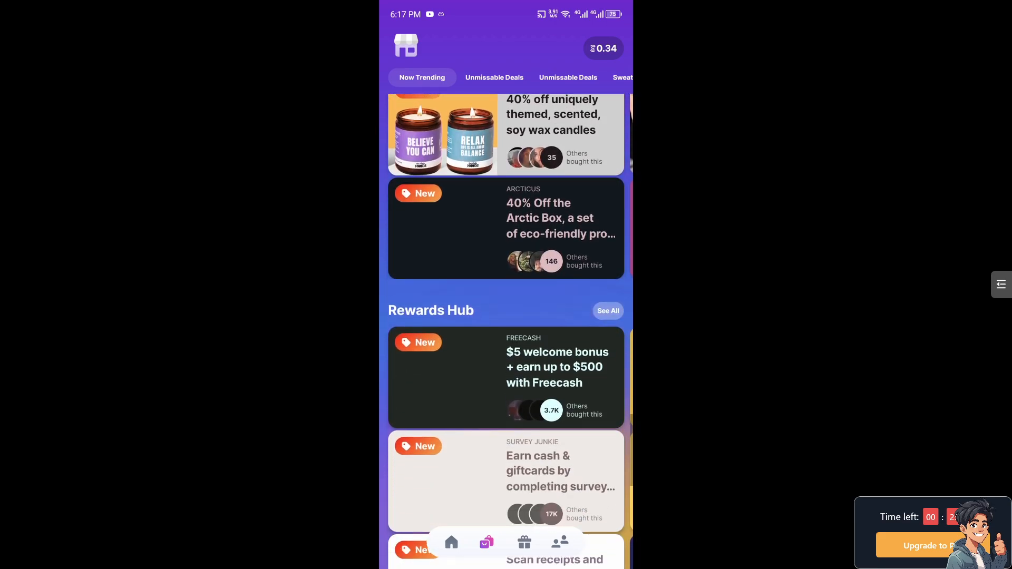
pyautogui.scroll(-3)
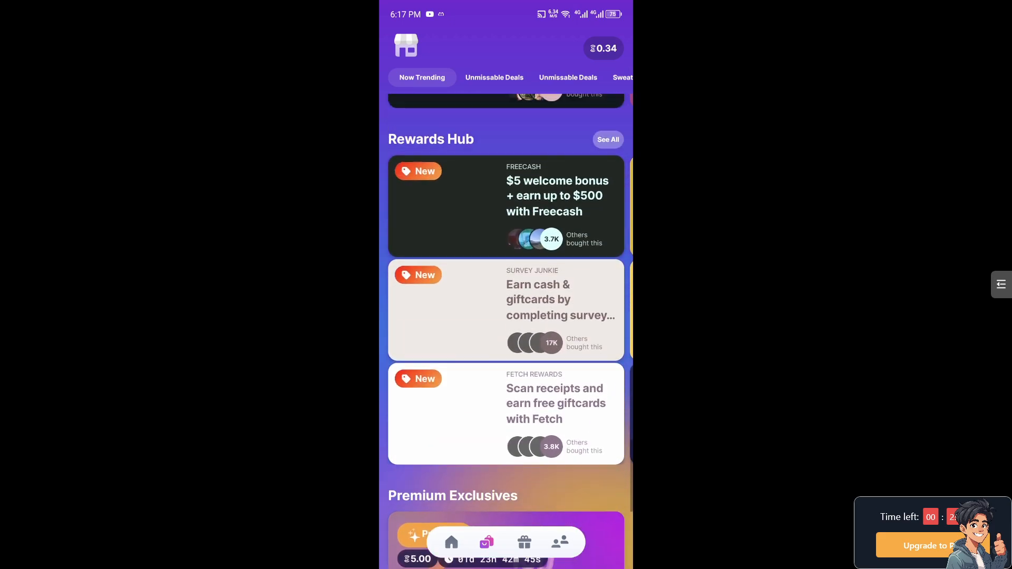
pyautogui.scroll(3)
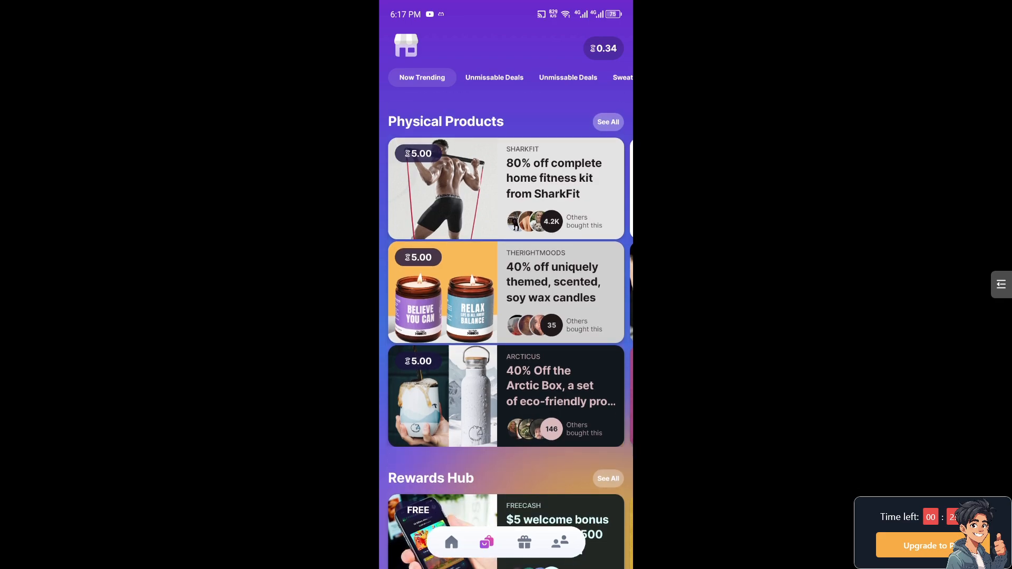
pyautogui.scroll(-3)
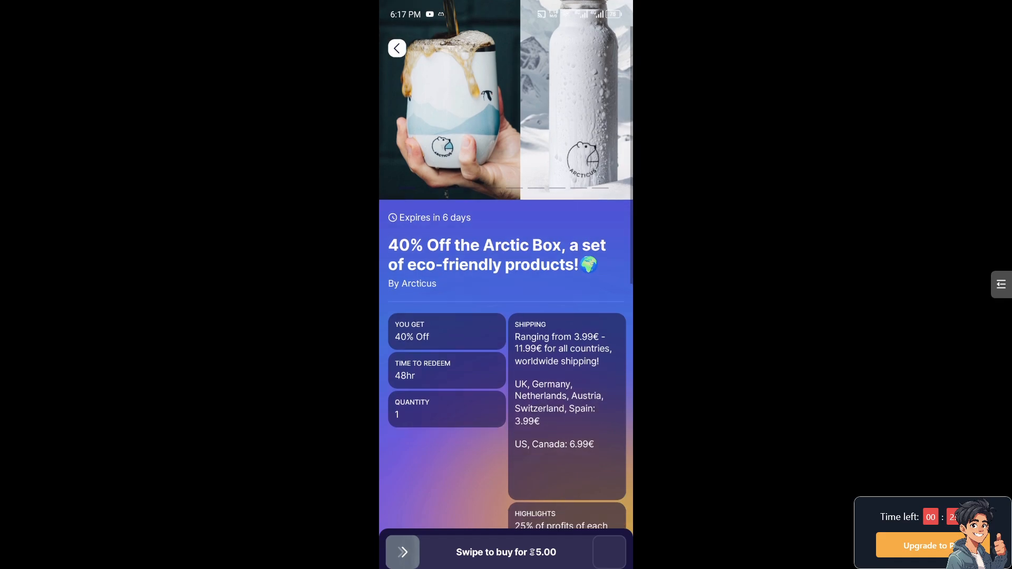
# Read the Arctic Box details down to Information and Links, then slide to buy it for 5 coins
pyautogui.scroll(-3)
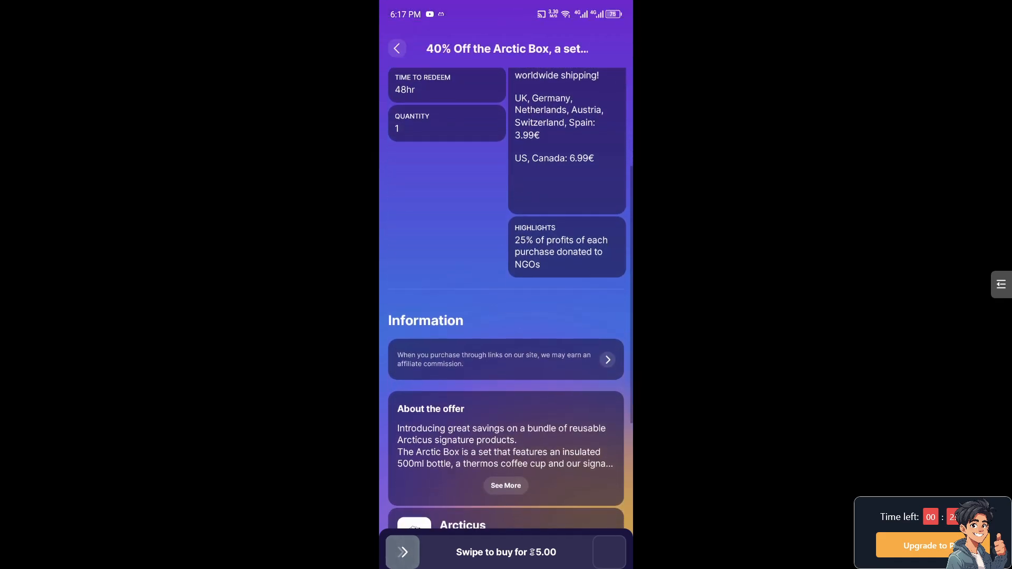
pyautogui.scroll(-3)
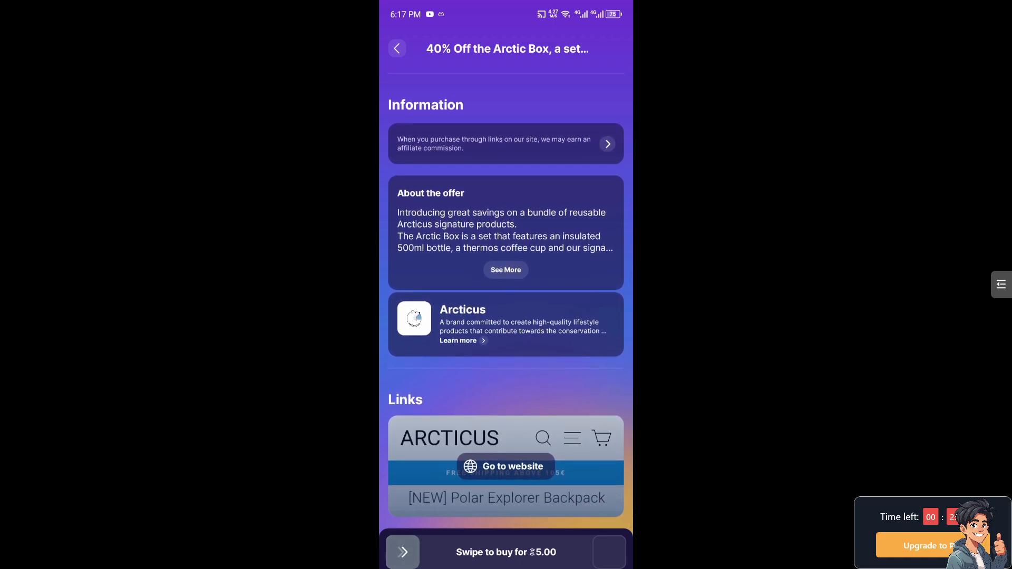
pyautogui.hscroll(-3)
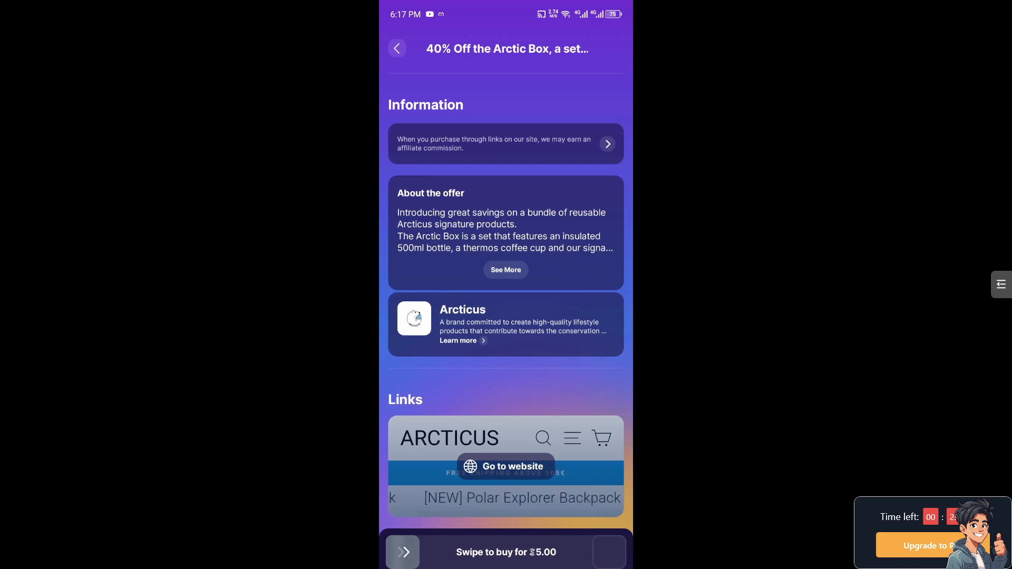
pyautogui.moveTo(401, 551); pyautogui.dragTo(580, 551)
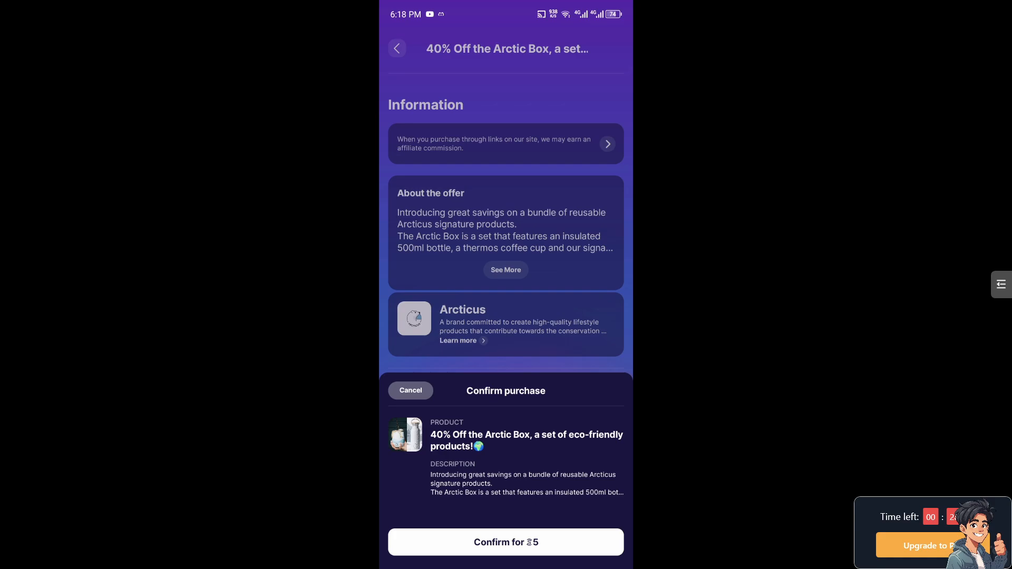
pyautogui.click(505, 542)
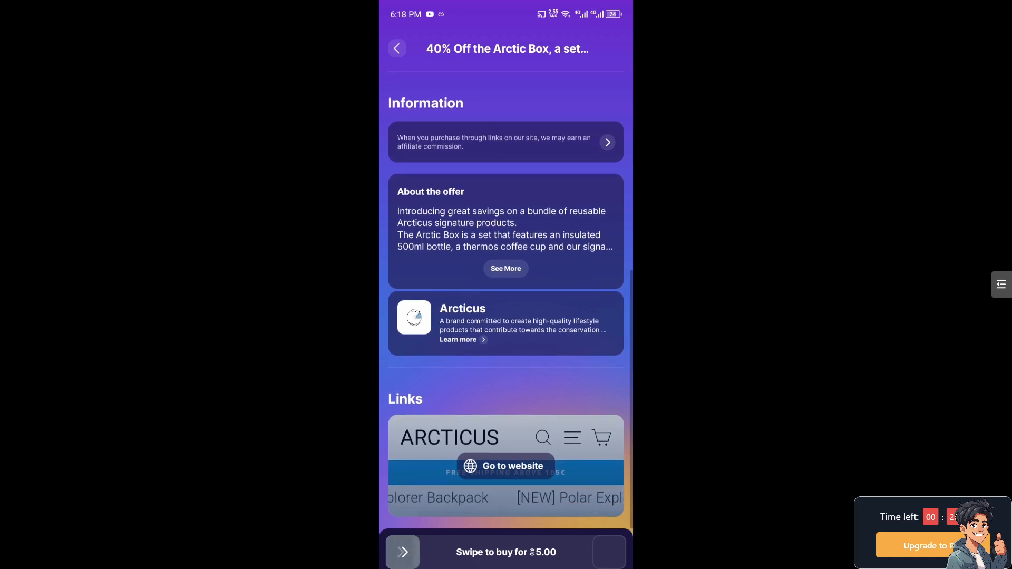
# Dismiss the purchase confirmation and return to the shop home, leaving Arctic Box unpurchased
pyautogui.click(505, 464)
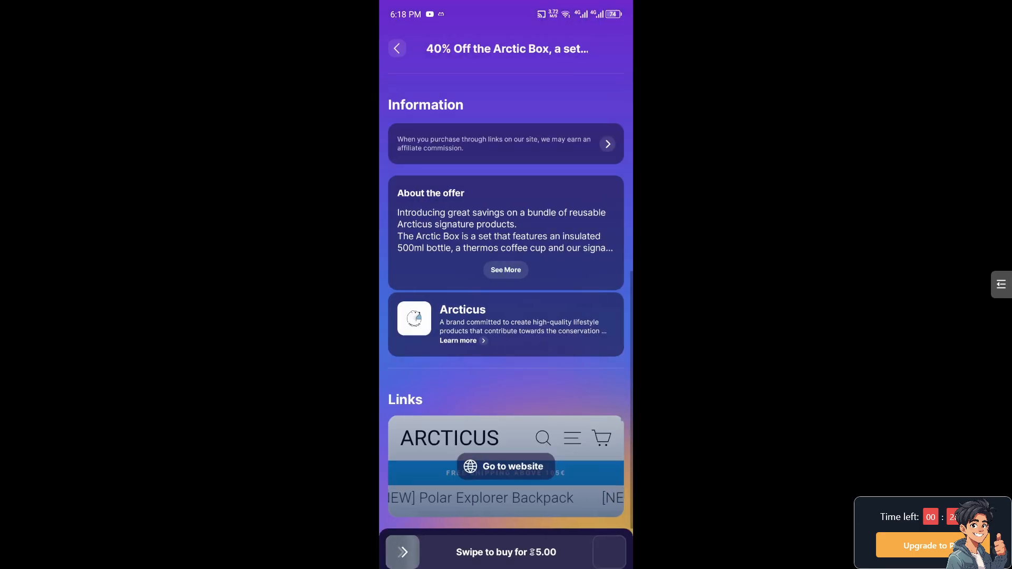
pyautogui.click(397, 48)
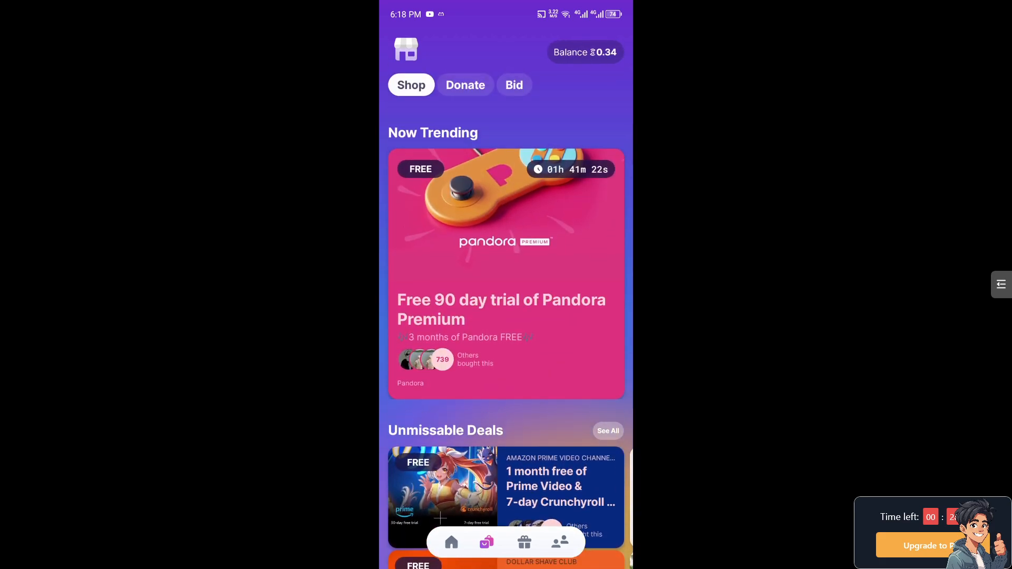
pyautogui.click(583, 53)
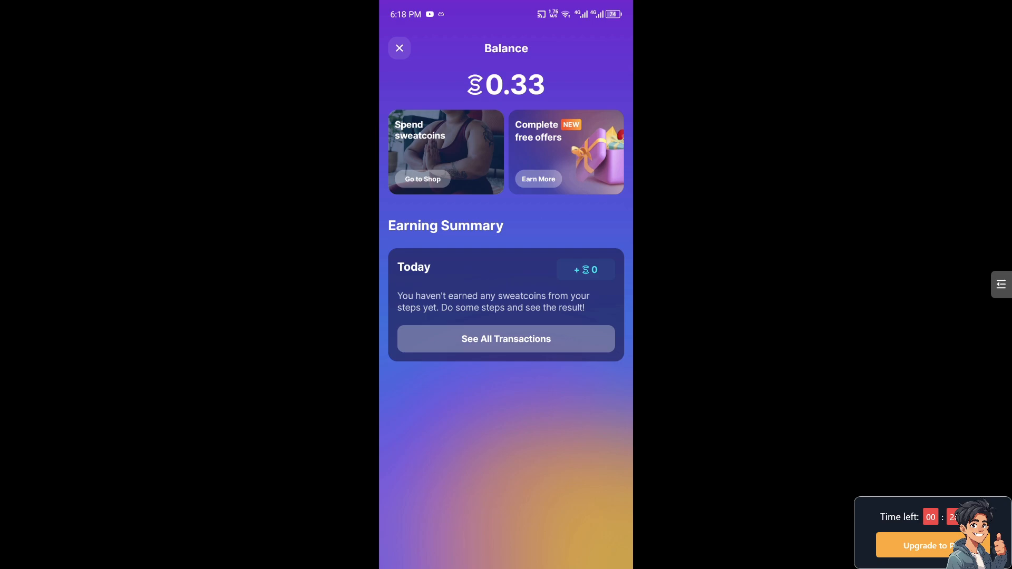
pyautogui.click(423, 179)
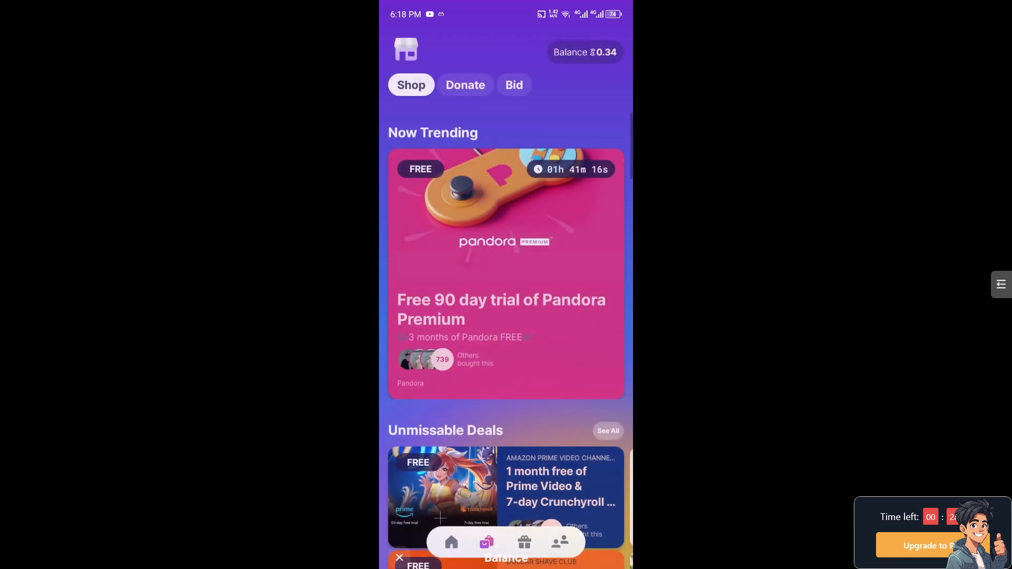
pyautogui.click(582, 53)
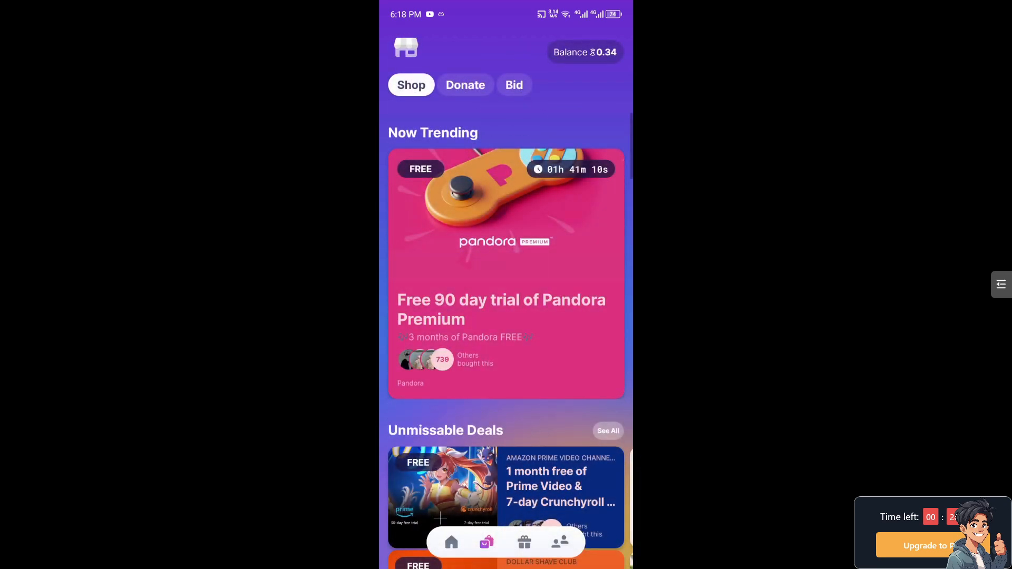
# Scroll the shop past Unmissable Deals and Sweatcoin Essentials to the Partner Ads offers
pyautogui.scroll(-3)
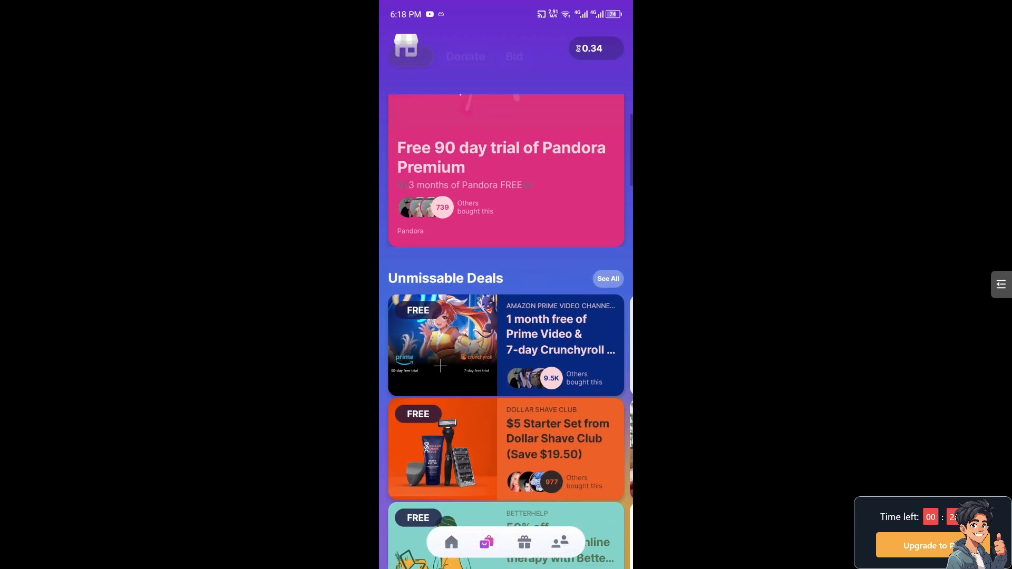
pyautogui.scroll(-3)
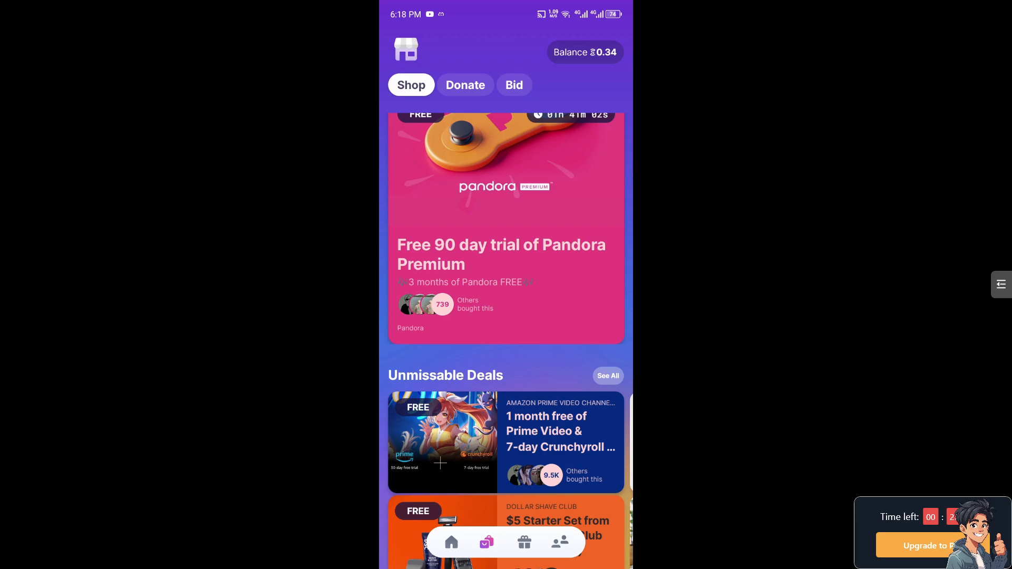
pyautogui.scroll(-3)
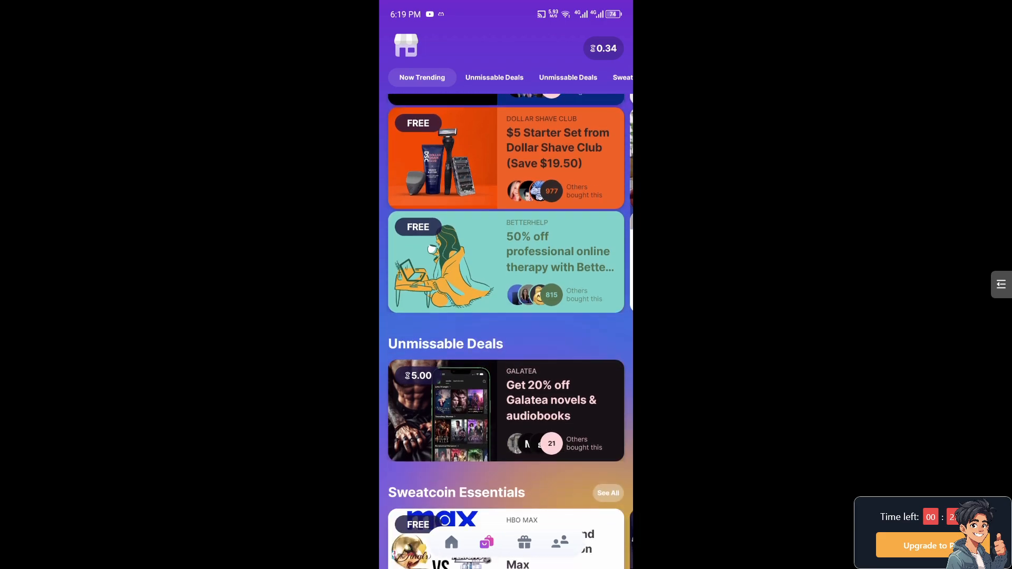
pyautogui.scroll(-3)
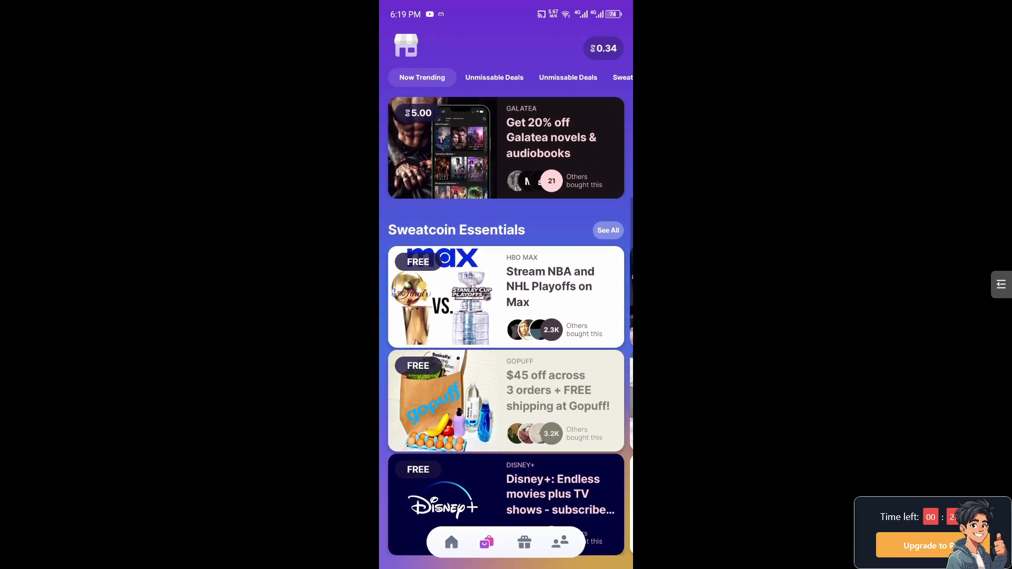
pyautogui.scroll(-3)
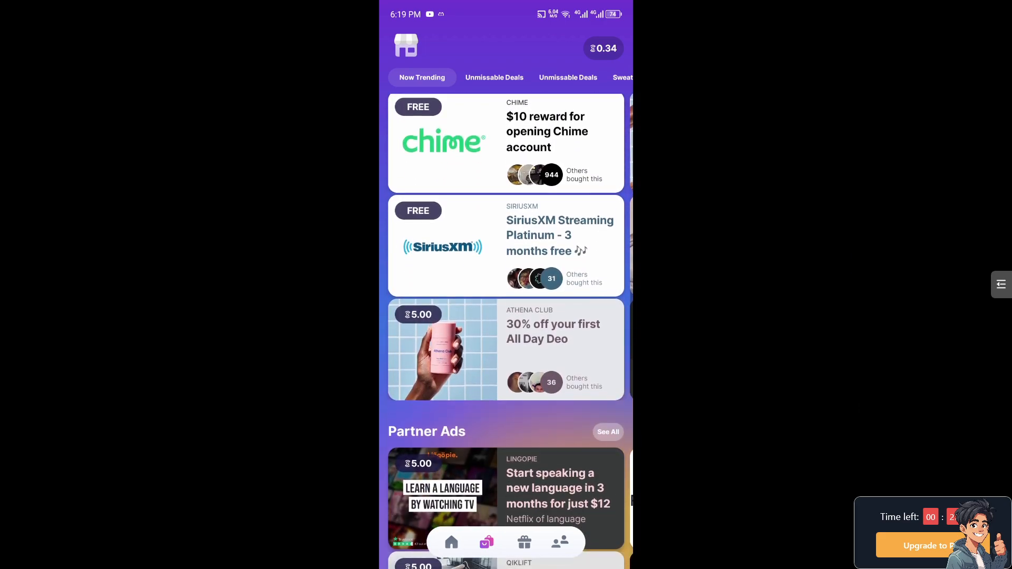